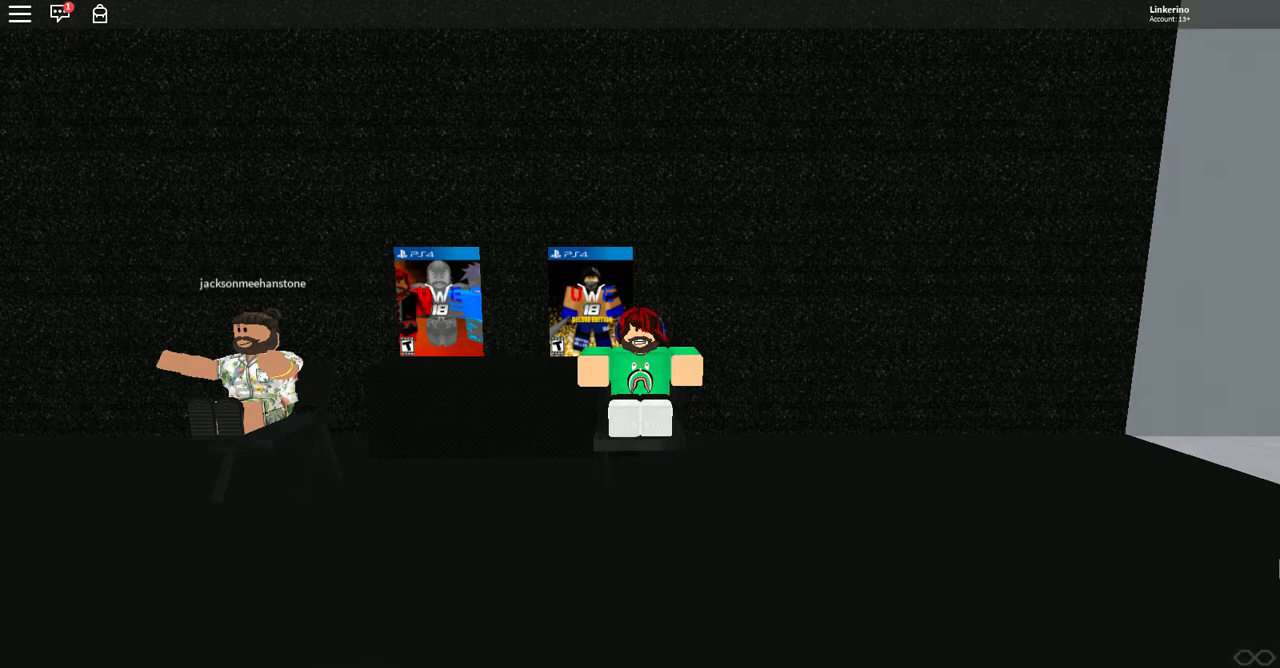
- Open the chat panel to show the admin bring commands and friend-joined messages
left_click(59, 13)
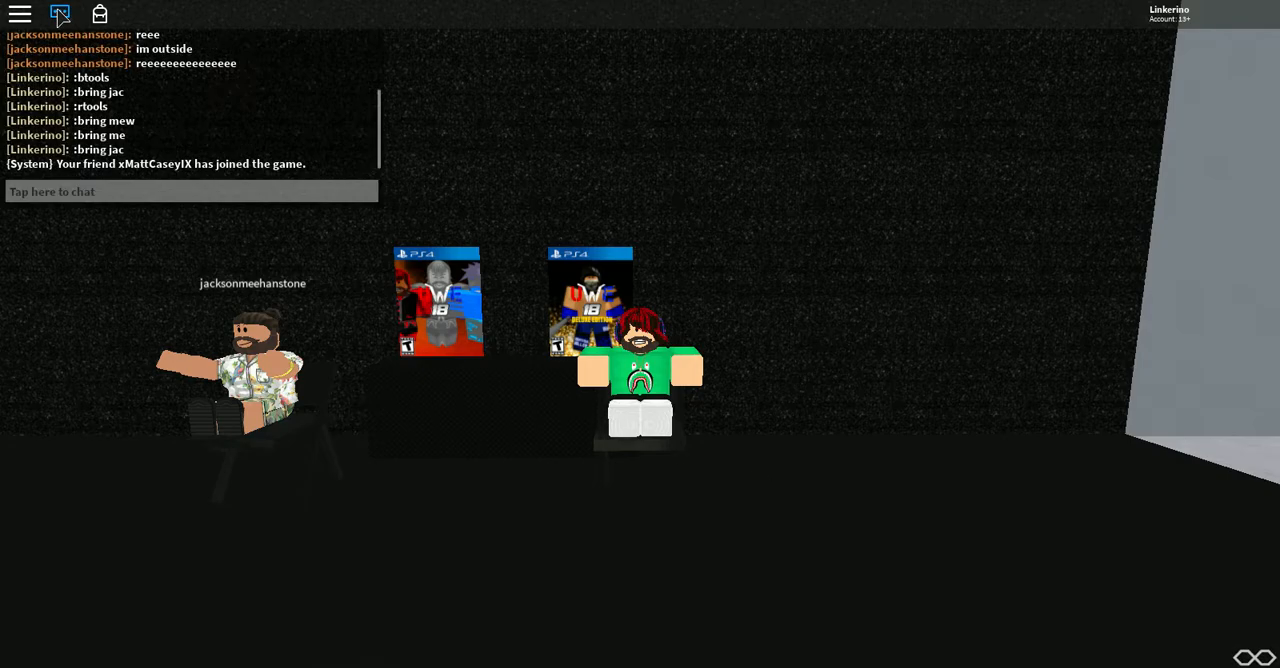